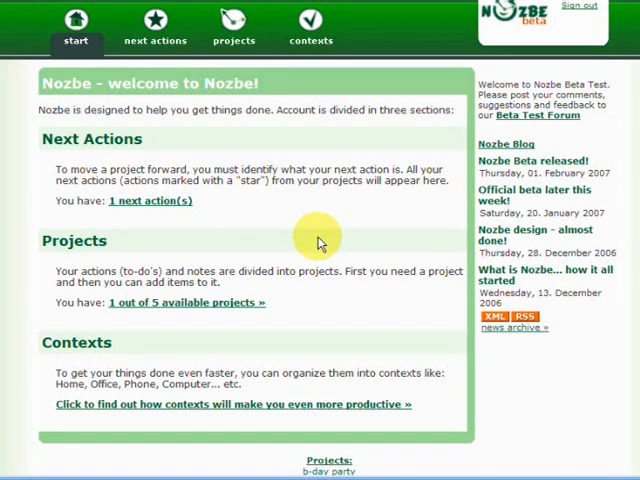
pyautogui.moveTo(234, 42)
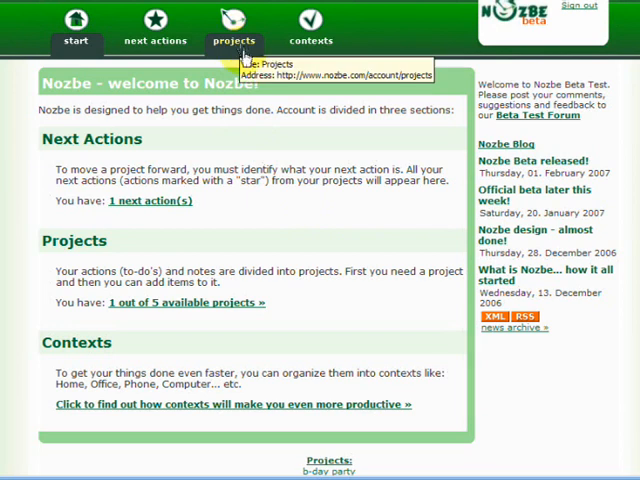
pyautogui.moveTo(252, 138)
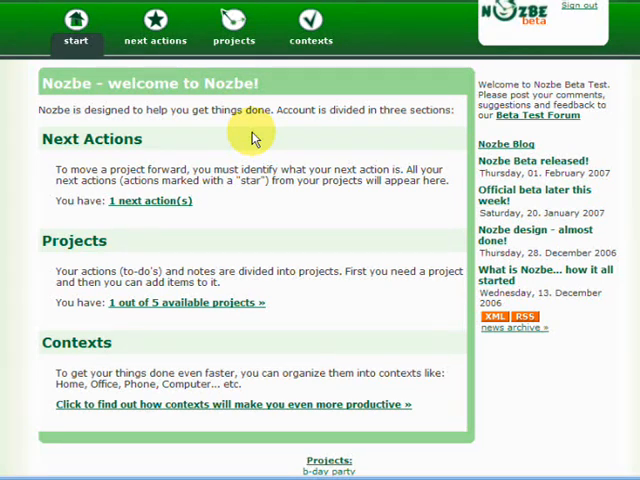
pyautogui.moveTo(112, 140)
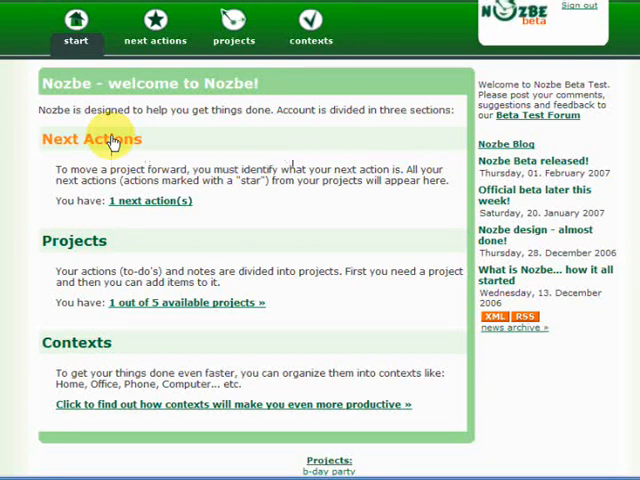
# - Show the next actions list with the two b-day party tasks
pyautogui.click(156, 28)
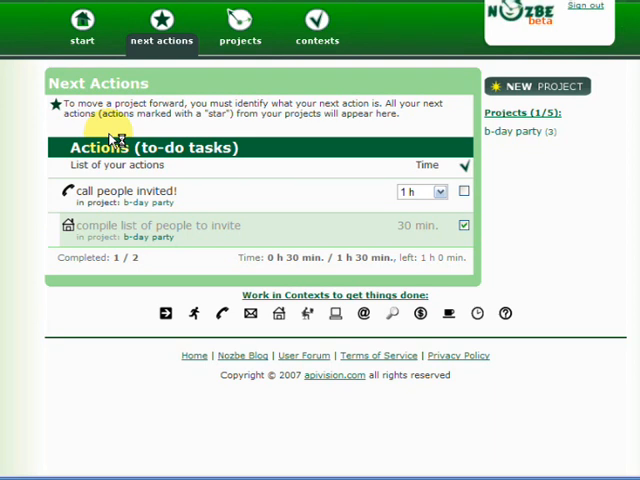
pyautogui.moveTo(144, 208)
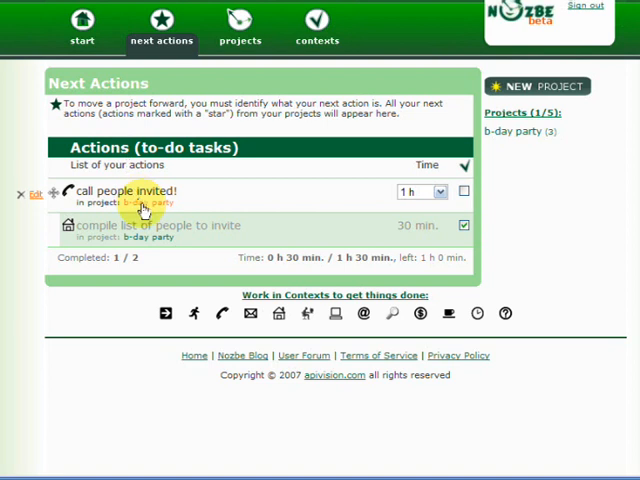
pyautogui.moveTo(144, 200)
pyautogui.write('ca')
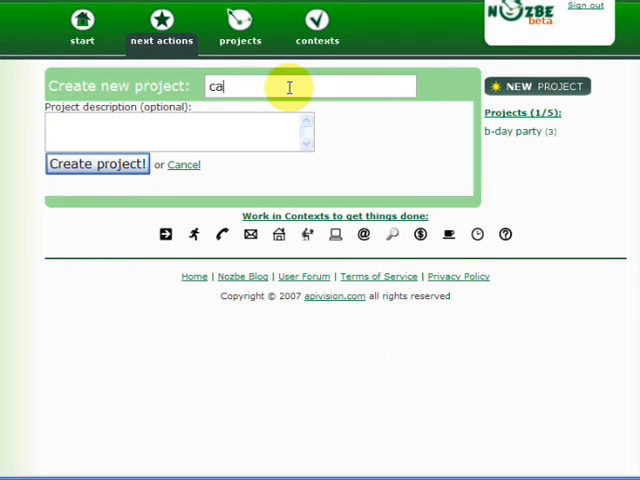
# - Create a new project named car
pyautogui.write('r')
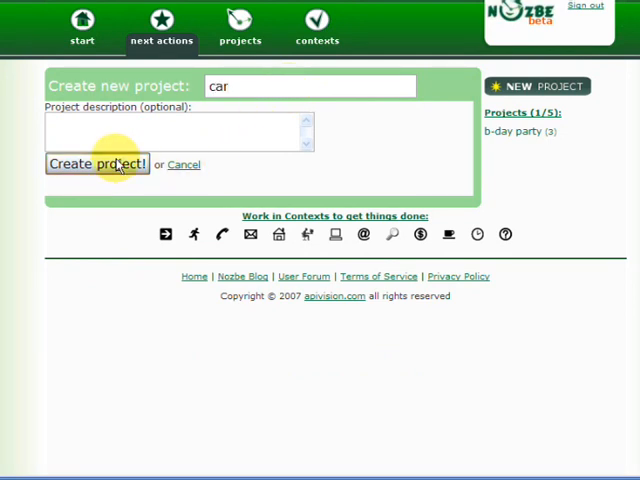
pyautogui.click(96, 164)
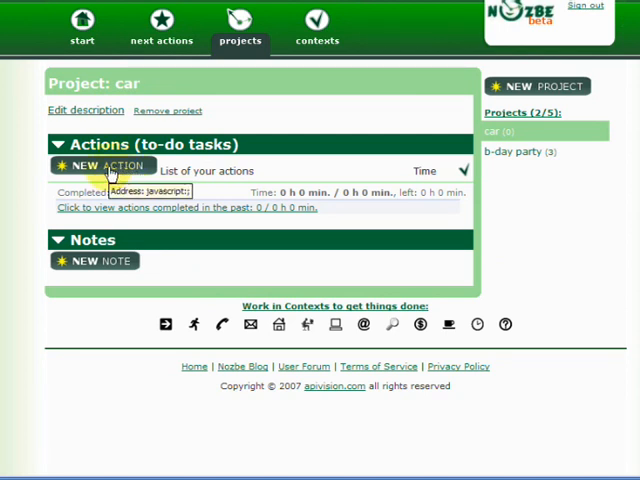
pyautogui.click(104, 164)
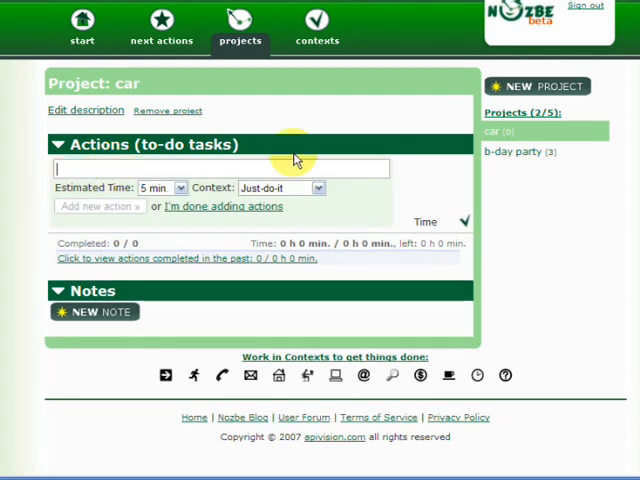
# - Add the 30-minute Internet action "check tyre prices on the 'net!" to the car project
pyautogui.write('check')
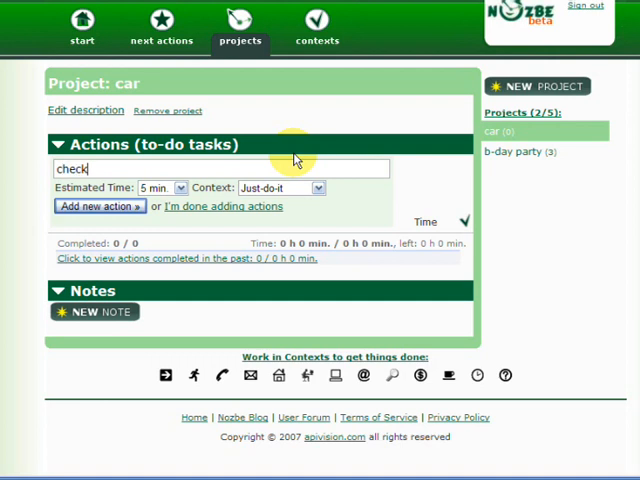
pyautogui.write('tyre prices o')
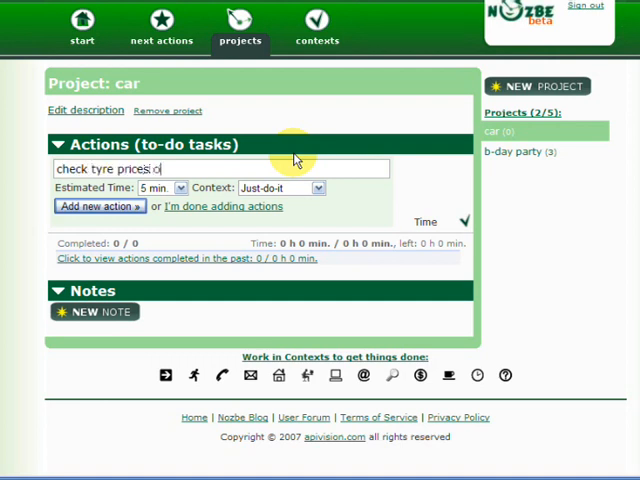
pyautogui.write('on the net!')
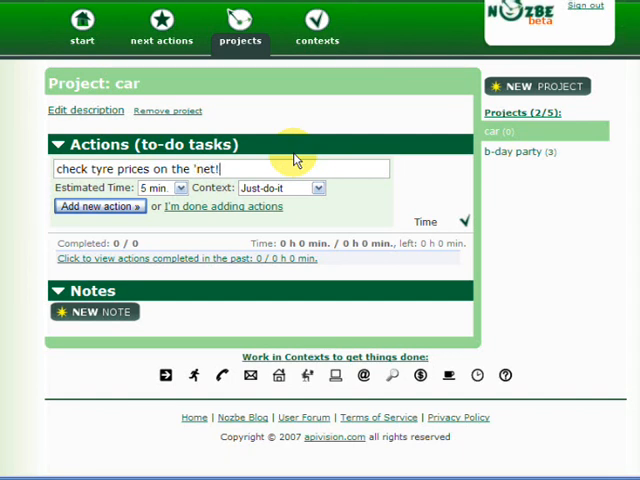
pyautogui.click(160, 188)
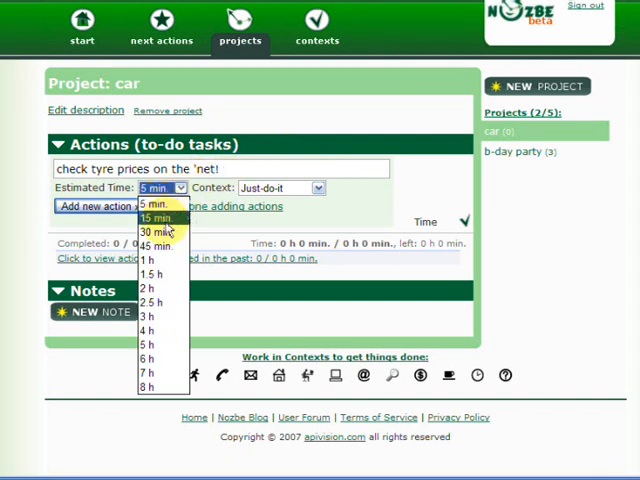
pyautogui.click(156, 232)
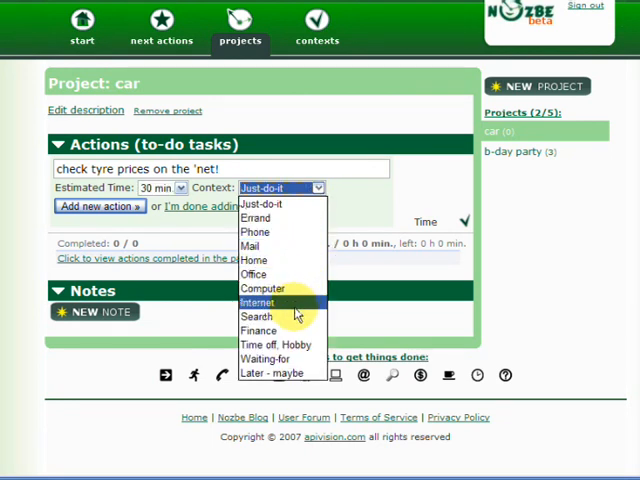
pyautogui.click(262, 302)
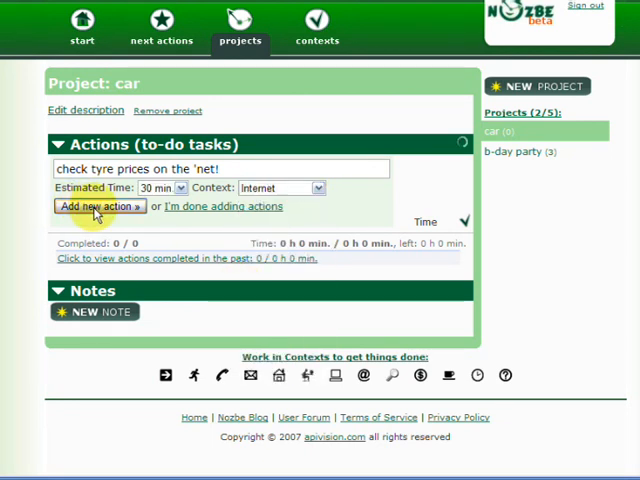
pyautogui.click(98, 206)
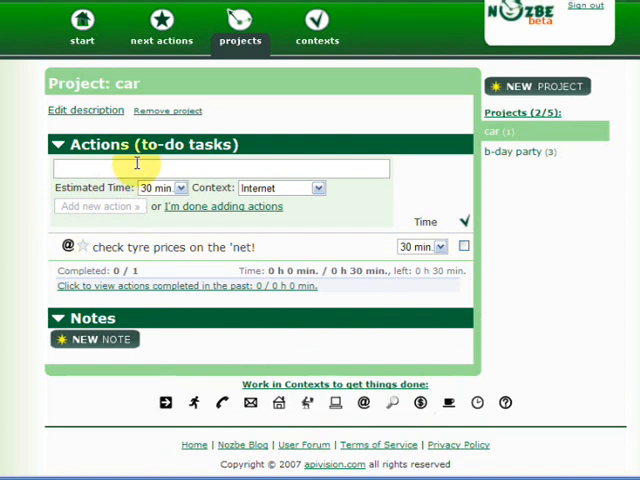
# - Add the action call garage for appointment! as 5 minutes in the Phone context
pyautogui.write('call garage f')
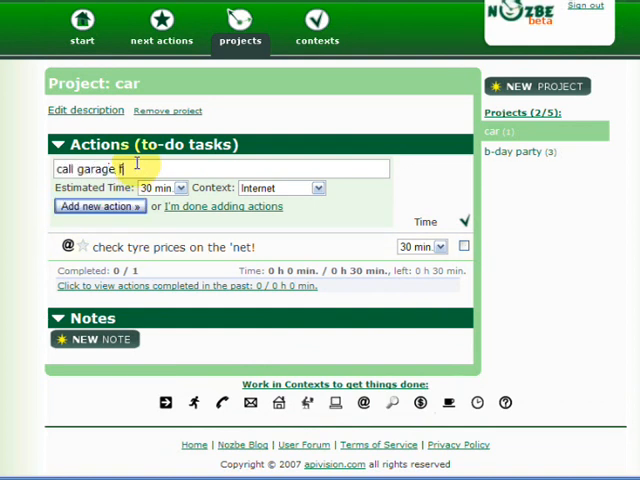
pyautogui.write('or appt')
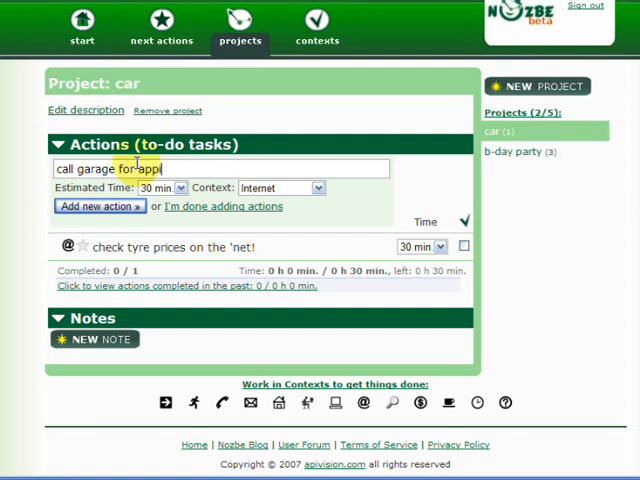
pyautogui.write('ointment!')
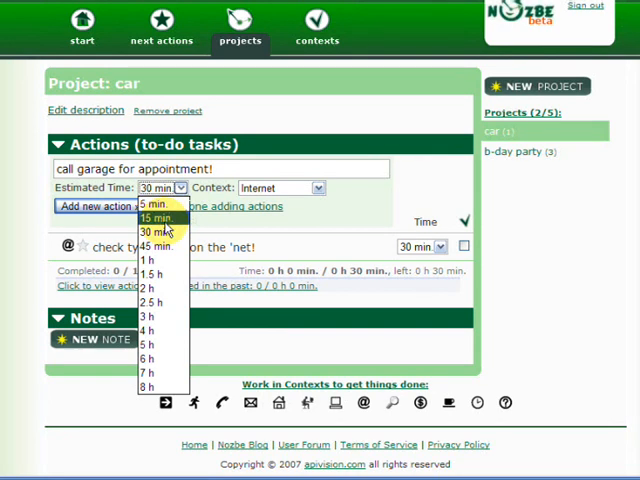
pyautogui.click(152, 204)
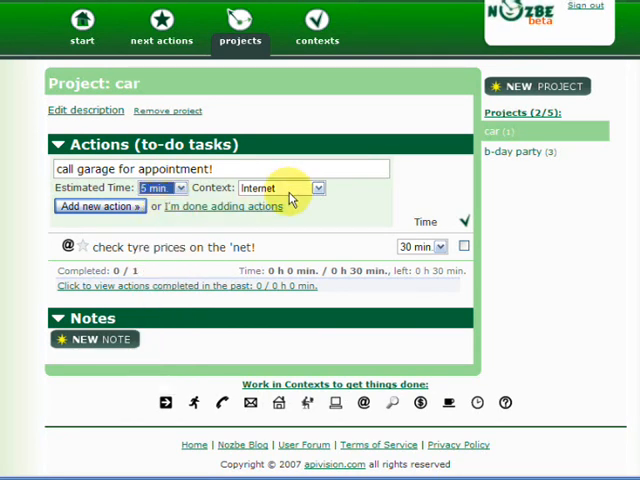
pyautogui.click(280, 188)
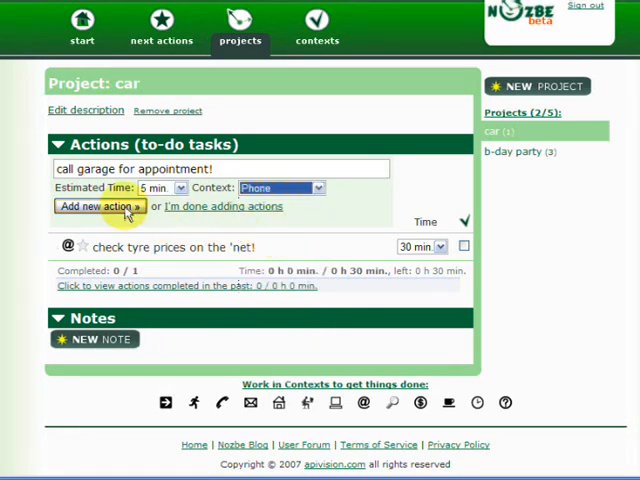
pyautogui.click(96, 206)
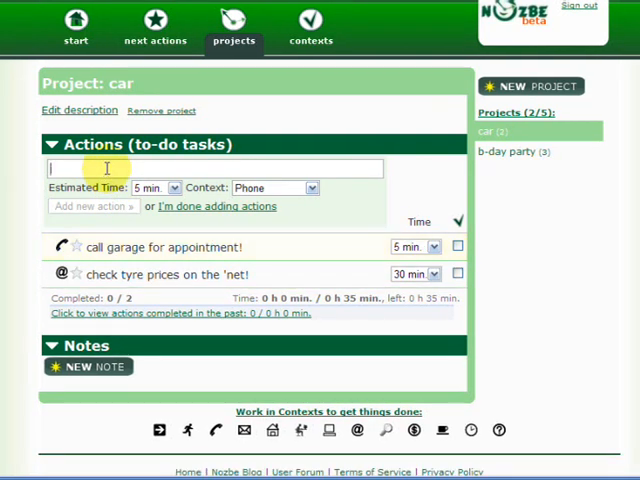
# - Add the action go and change those tyres! in the Errand context
pyautogui.write('go and cha')
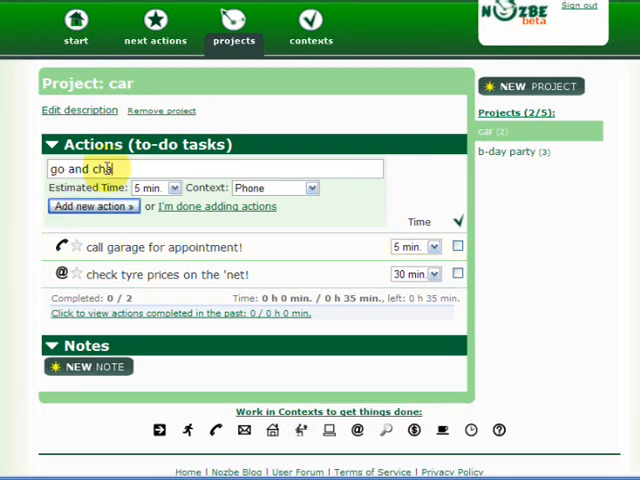
pyautogui.write('nge those tin')
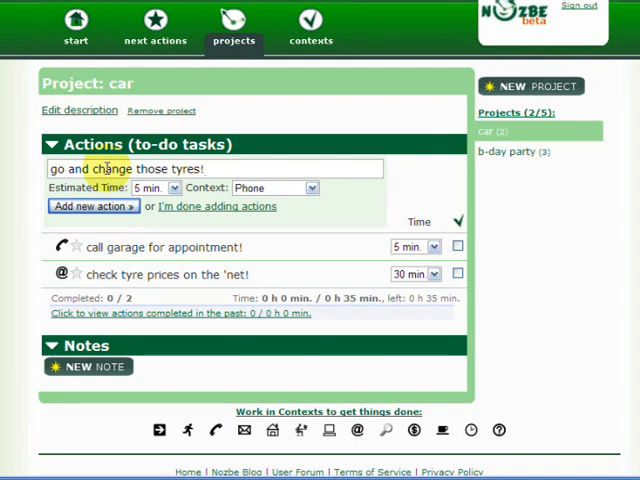
pyautogui.click(172, 188)
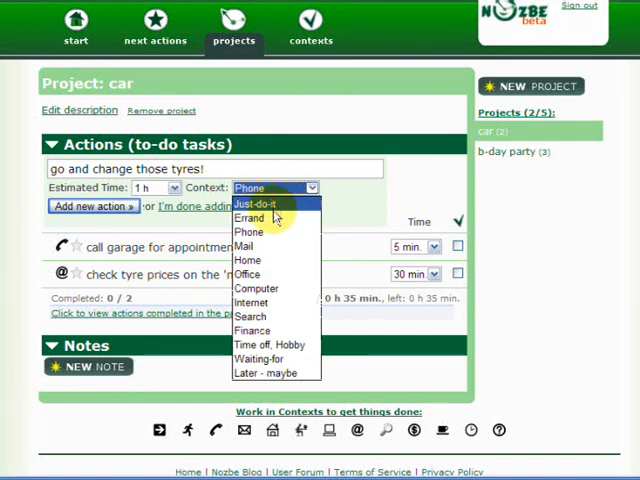
pyautogui.click(248, 218)
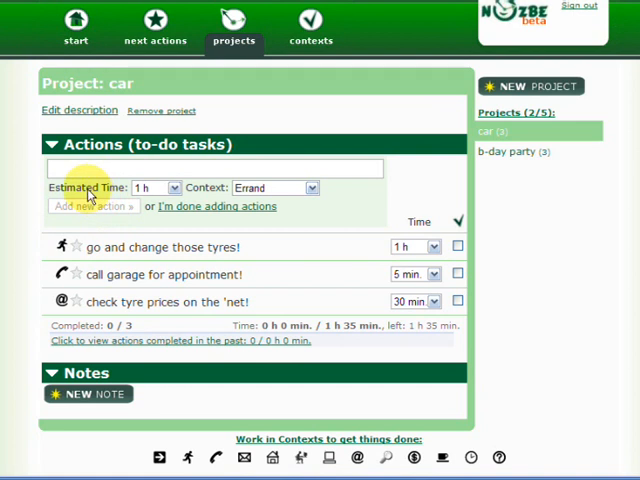
pyautogui.moveTo(258, 200)
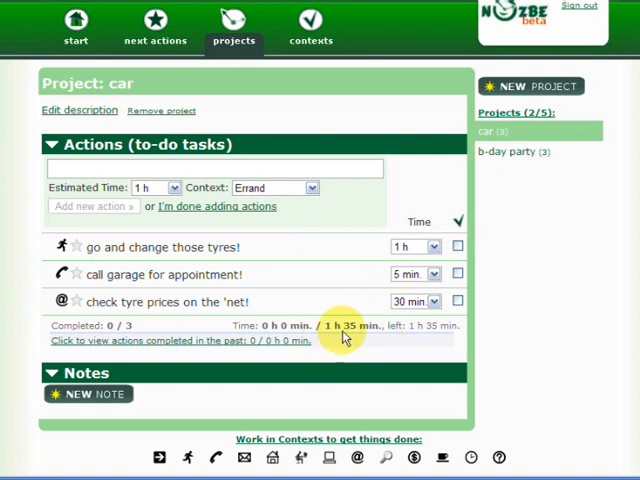
pyautogui.moveTo(370, 304)
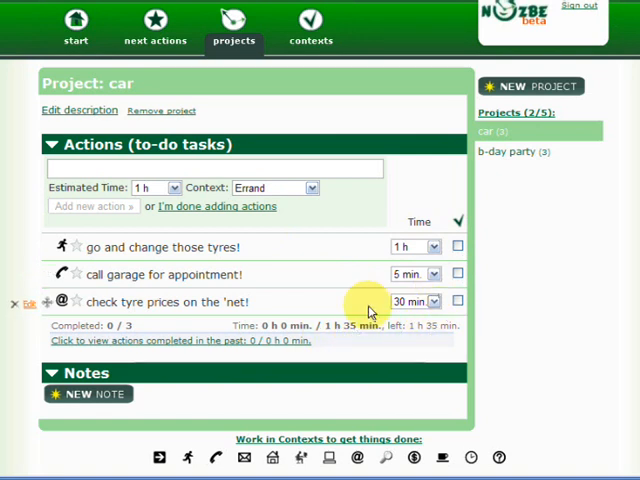
pyautogui.moveTo(172, 308)
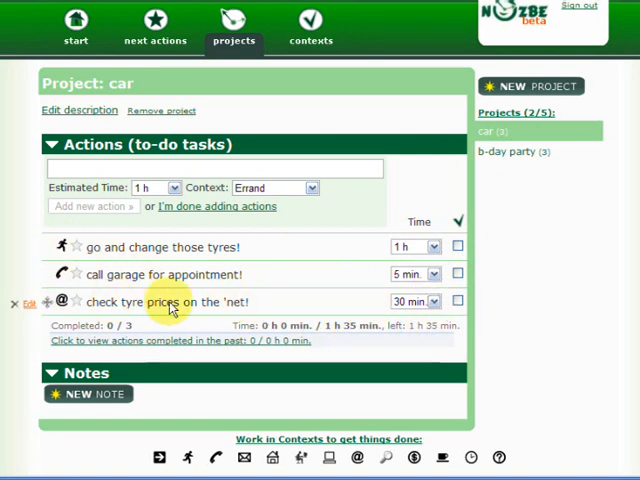
pyautogui.moveTo(120, 308)
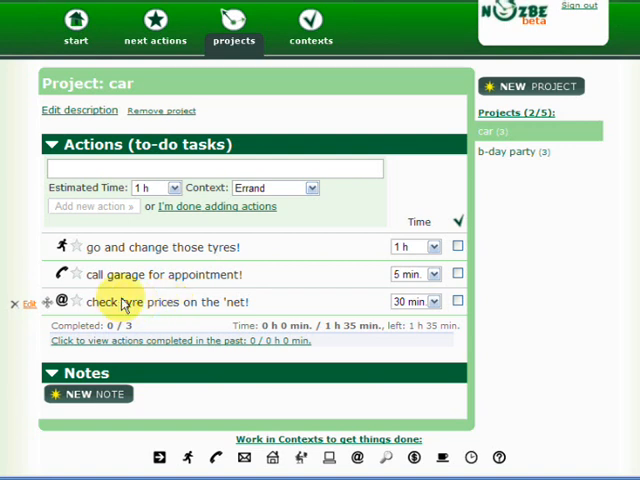
pyautogui.moveTo(148, 300)
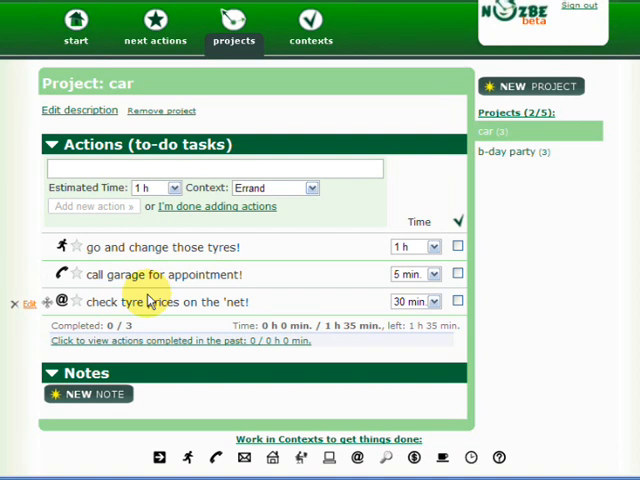
pyautogui.moveTo(188, 308)
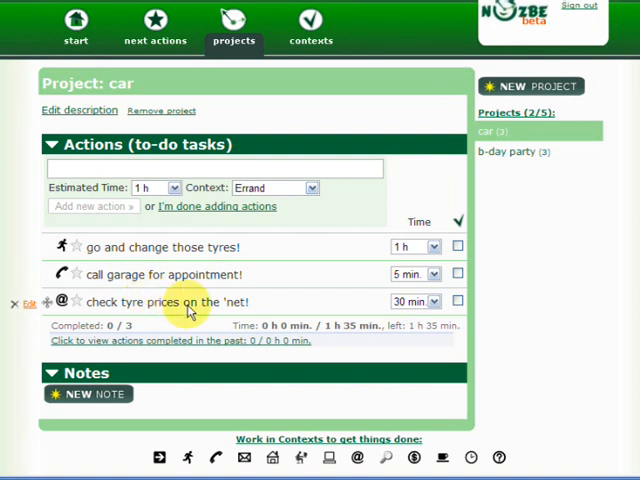
pyautogui.moveTo(70, 302)
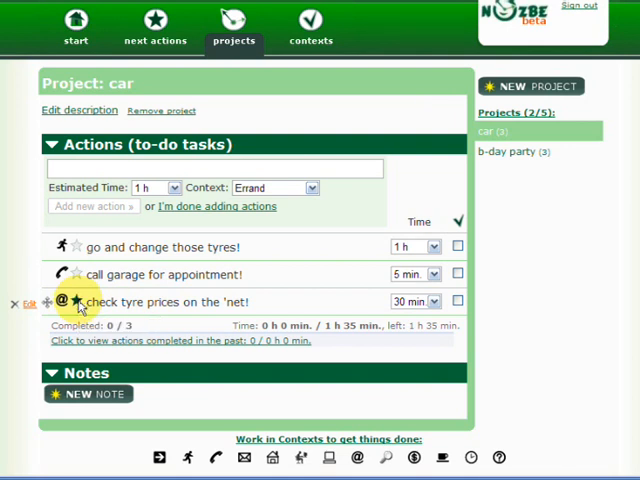
pyautogui.moveTo(144, 304)
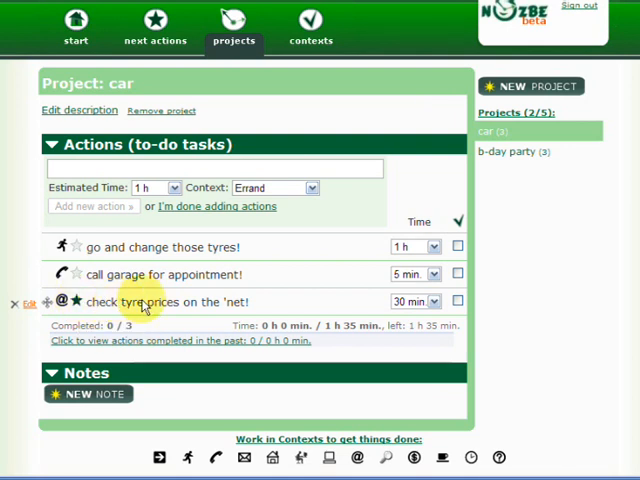
pyautogui.moveTo(156, 32)
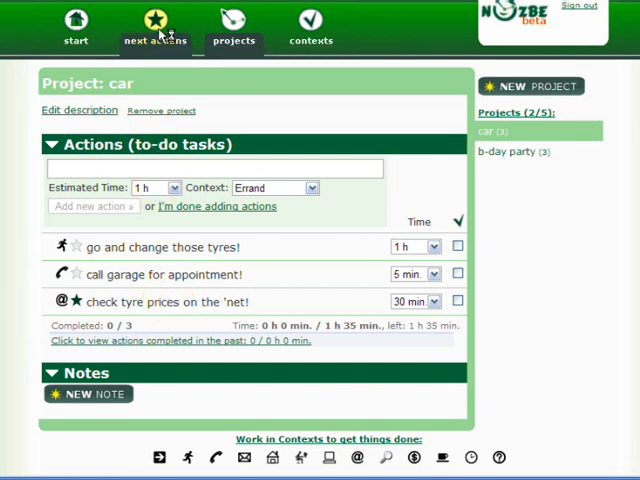
# - Show the starred next actions across all projects, including the tyre-price check
pyautogui.click(160, 20)
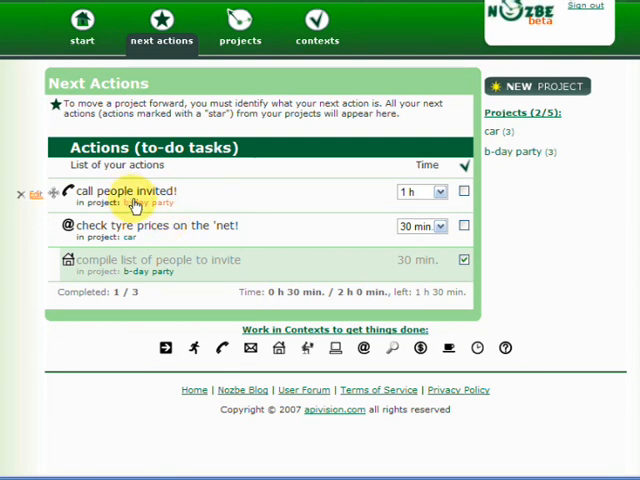
pyautogui.moveTo(198, 200)
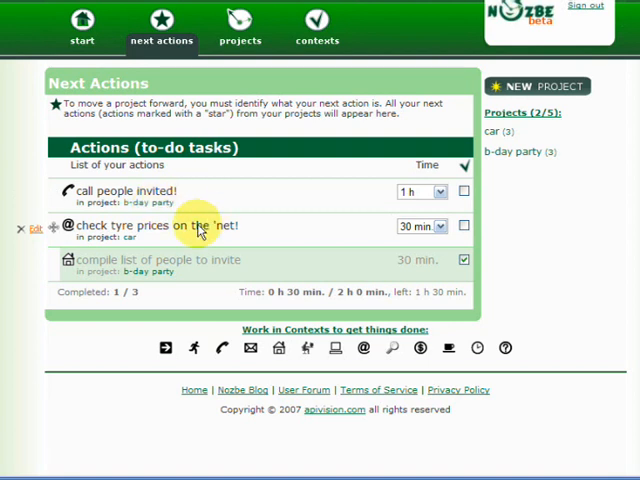
pyautogui.moveTo(176, 232)
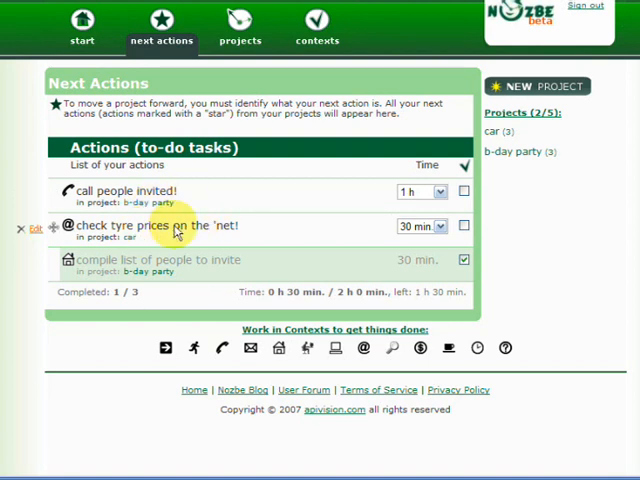
pyautogui.moveTo(52, 228)
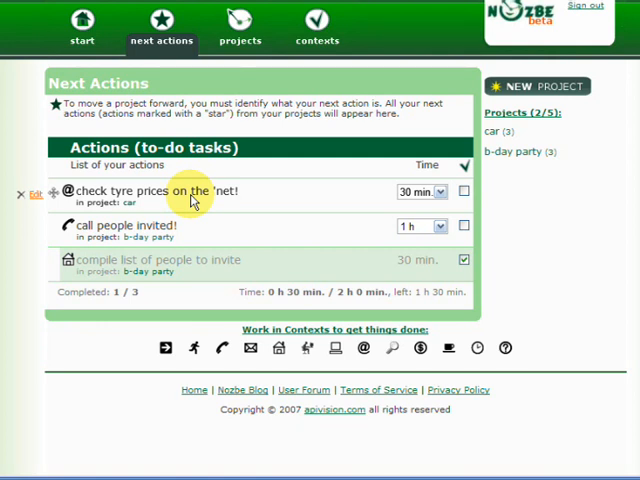
pyautogui.moveTo(362, 196)
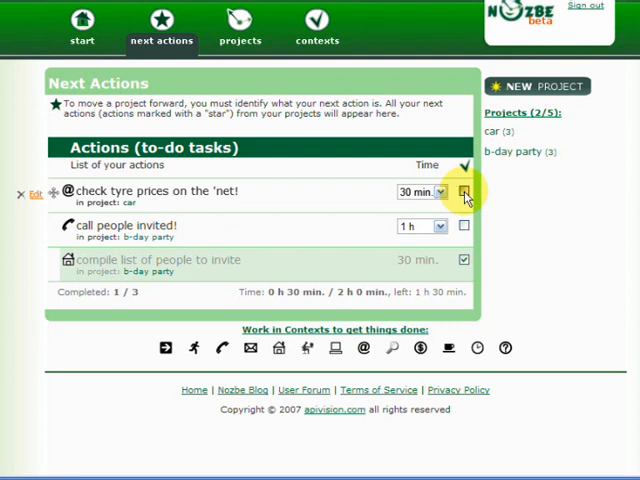
# - Mark check tyre prices on the 'net! done with its 30 minutes logged
pyautogui.click(464, 192)
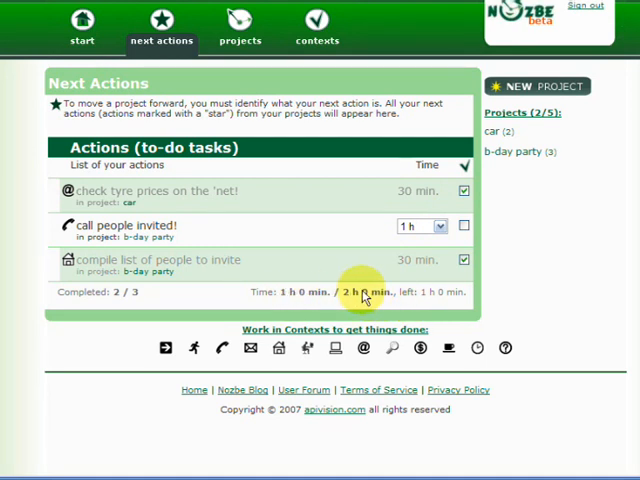
pyautogui.moveTo(218, 224)
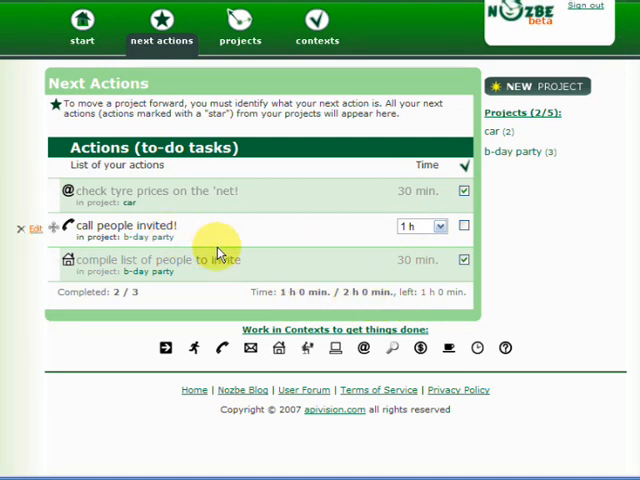
pyautogui.moveTo(130, 236)
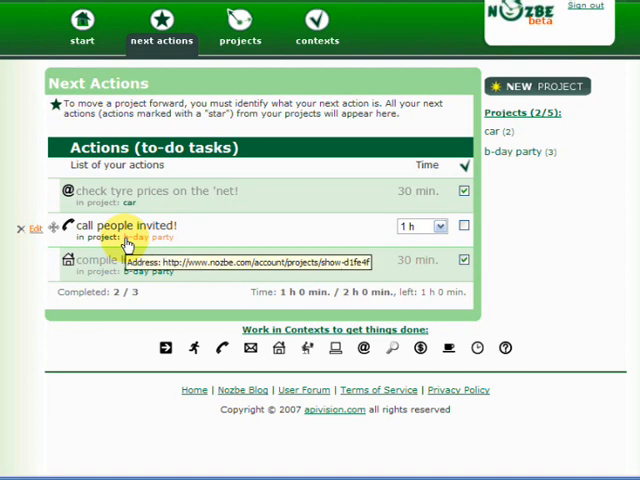
pyautogui.moveTo(130, 236)
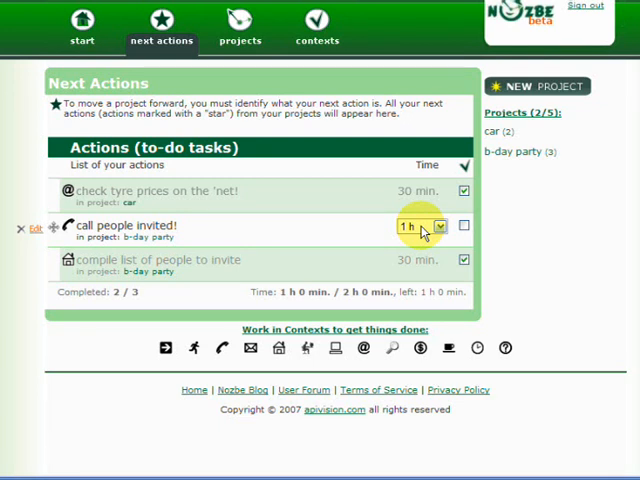
# - Log 1.5 hours on call people invited! and mark it done
pyautogui.click(438, 226)
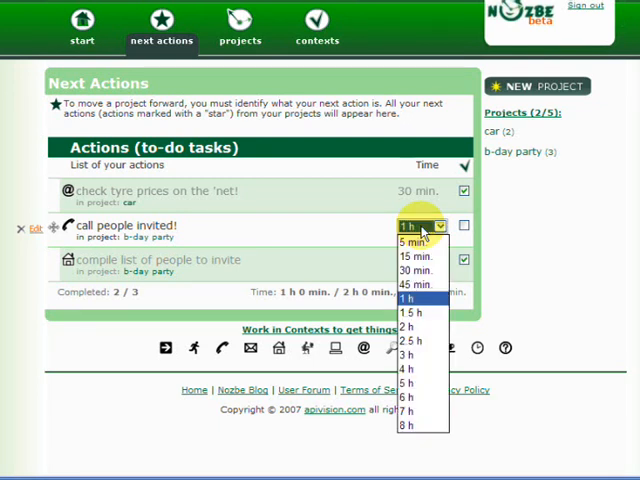
pyautogui.click(410, 312)
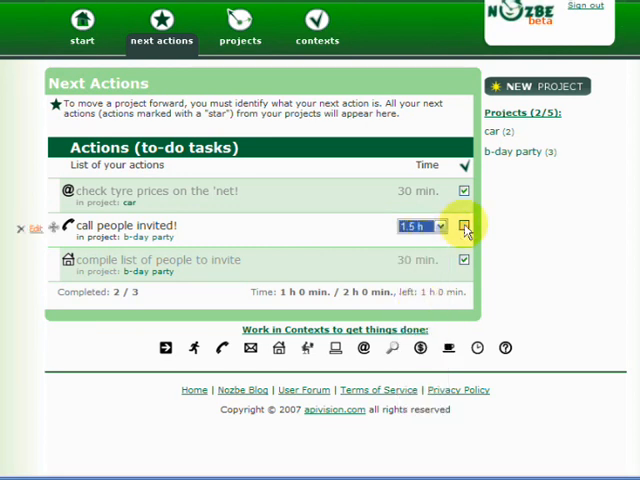
pyautogui.click(464, 228)
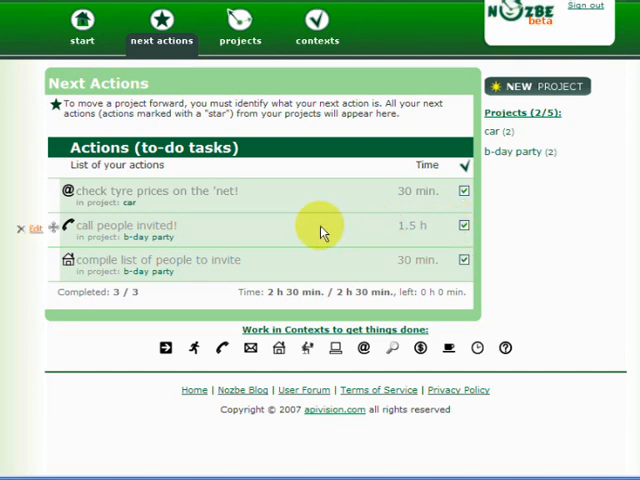
pyautogui.moveTo(136, 230)
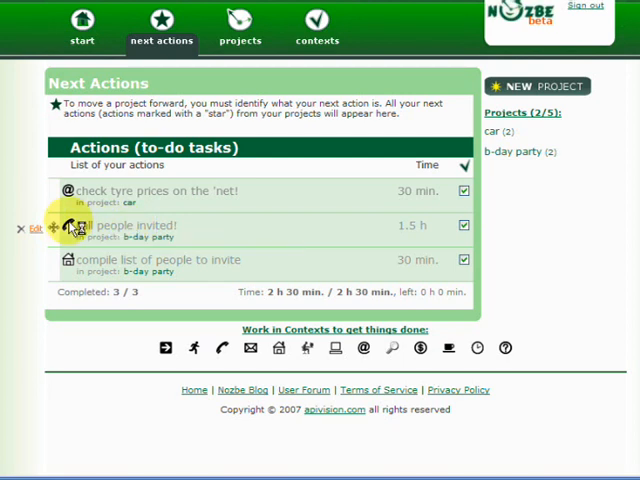
# - In the Phone context, complete call garage for appointment! at 5 minutes
pyautogui.click(316, 28)
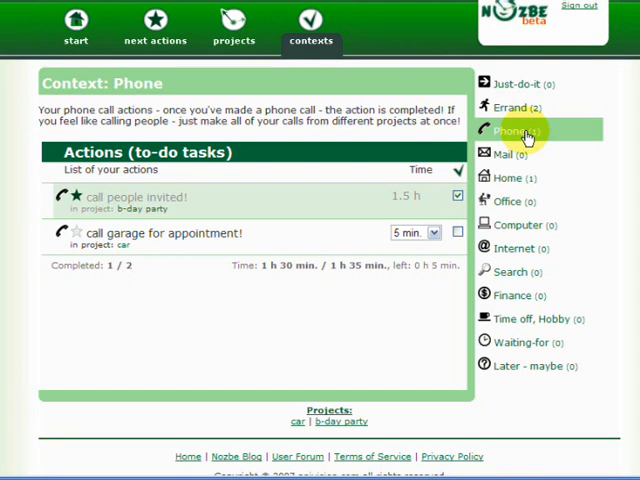
pyautogui.moveTo(204, 212)
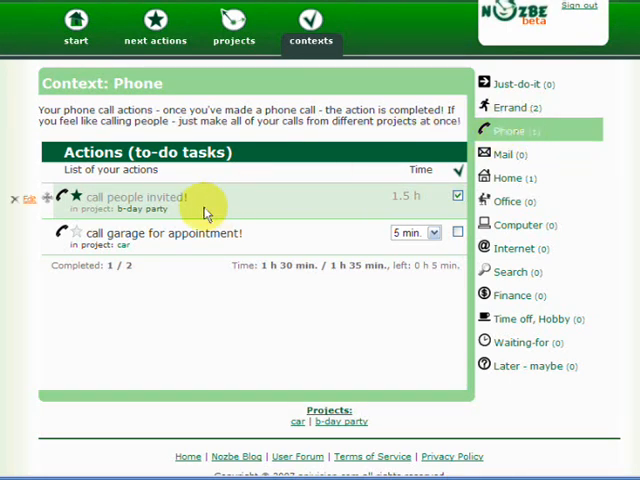
pyautogui.moveTo(176, 200)
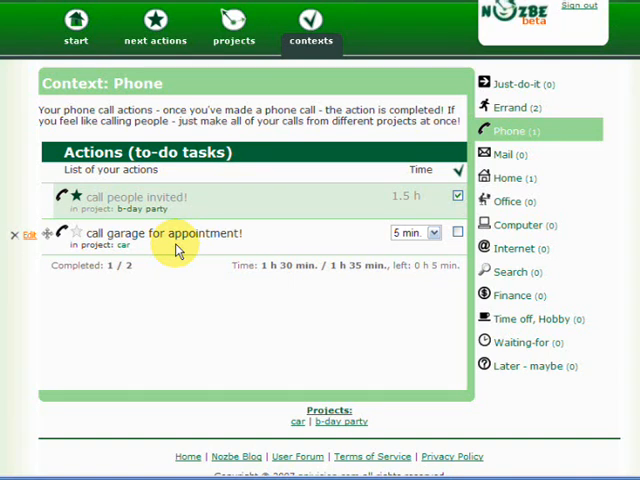
pyautogui.moveTo(160, 218)
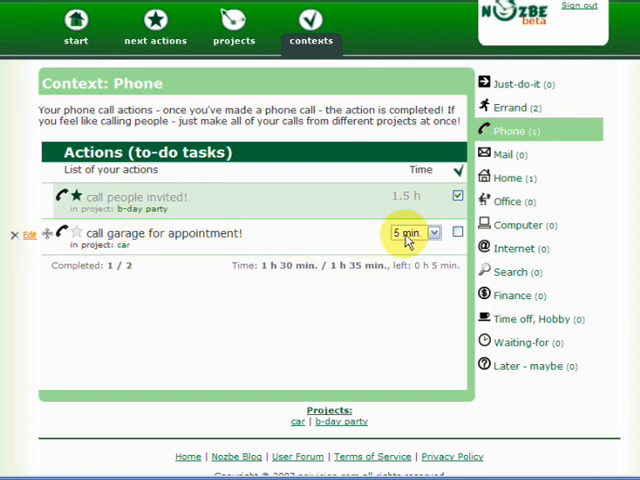
pyautogui.click(456, 232)
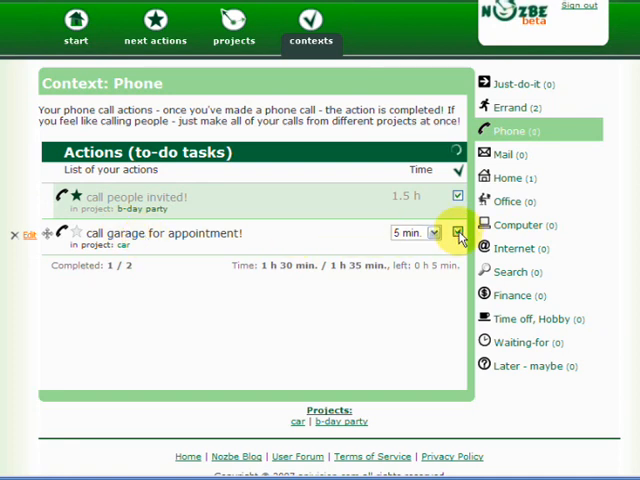
pyautogui.click(456, 232)
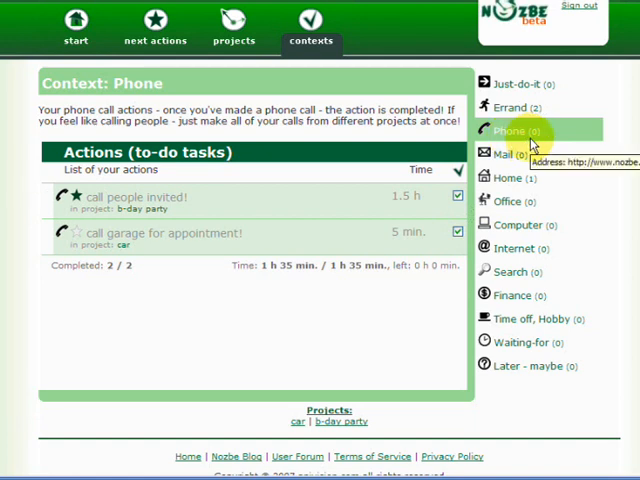
pyautogui.moveTo(536, 116)
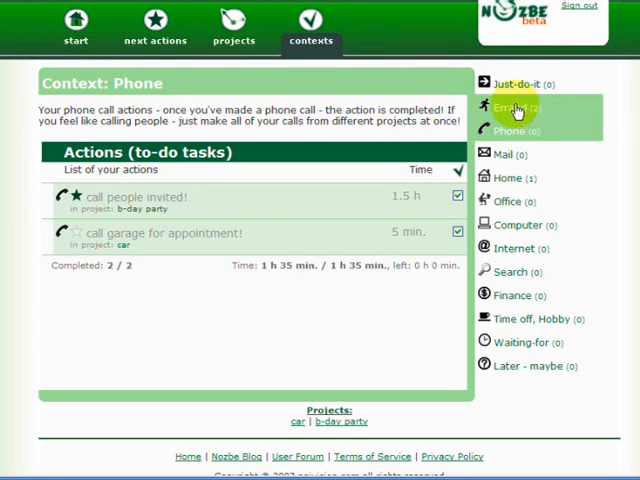
# - Show the Errand context listing buy a cake and go and change those tyres!
pyautogui.click(508, 108)
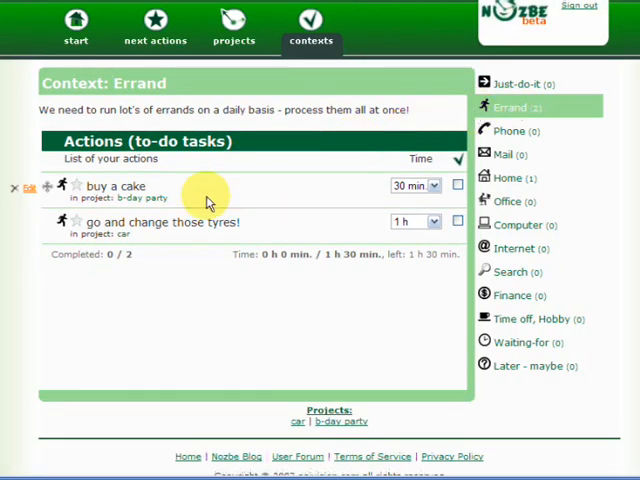
pyautogui.moveTo(164, 196)
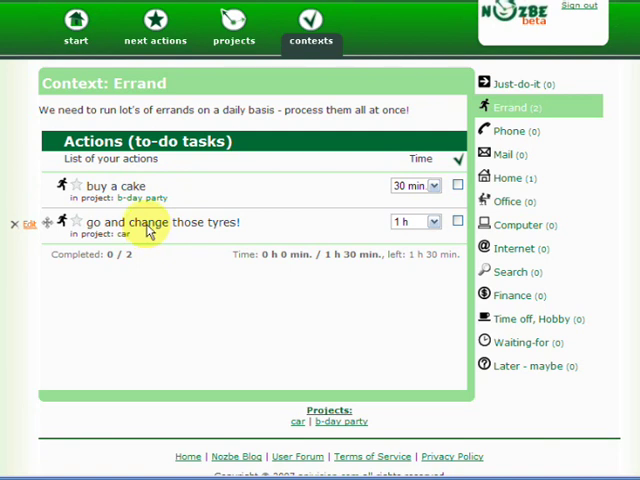
pyautogui.moveTo(144, 230)
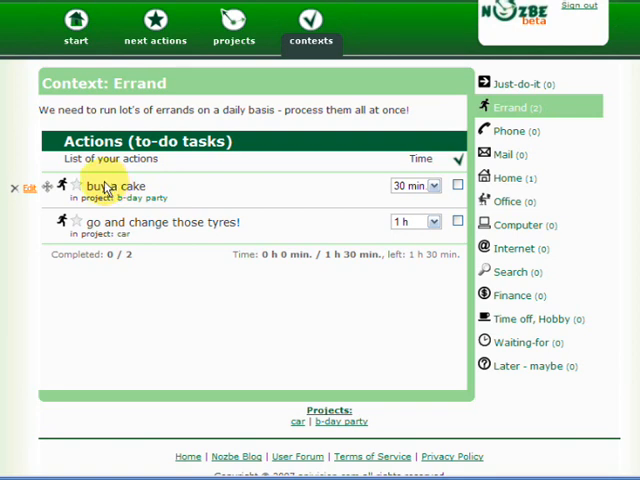
pyautogui.moveTo(96, 186)
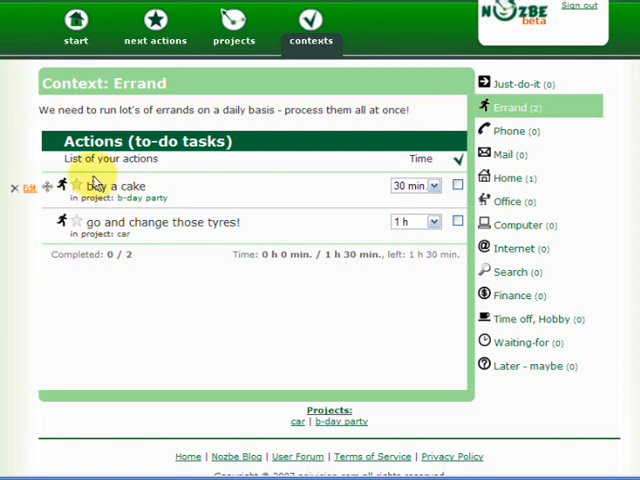